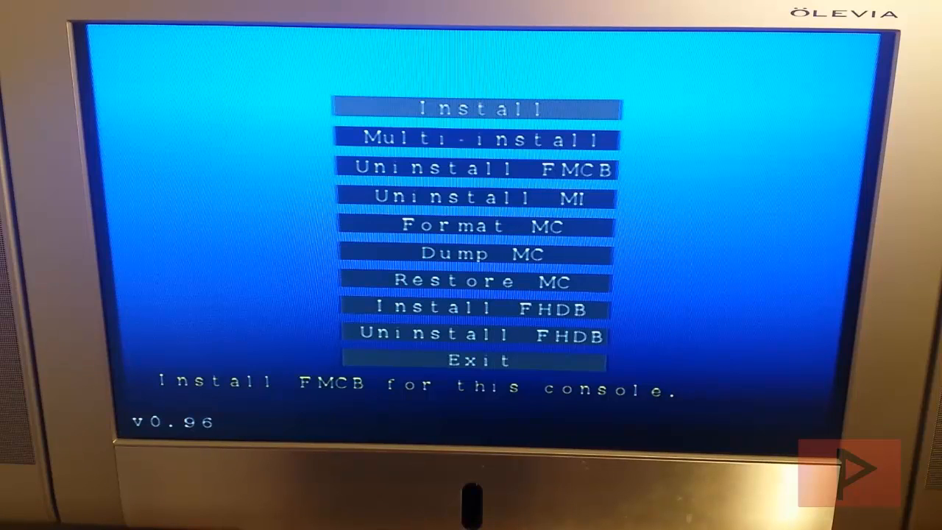
Install Free McBoot for this console onto the memory card until installation completes
key("down")
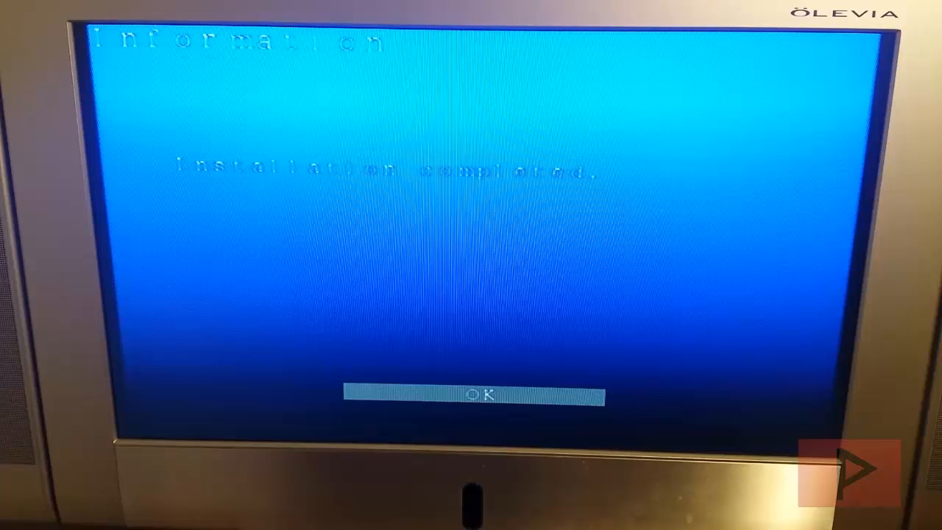
left_click(474, 396)
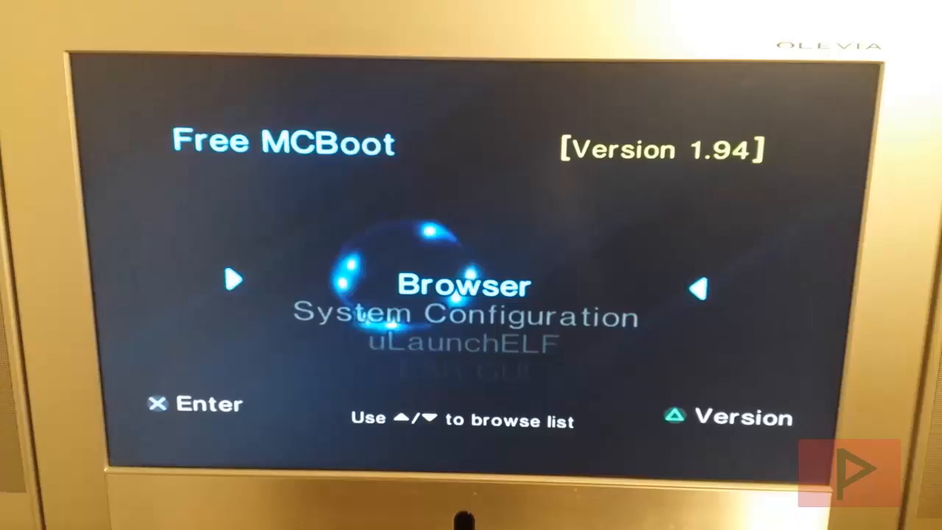
Launch the Free McBoot Configurator from the boot menu entries
scroll("down", 3)
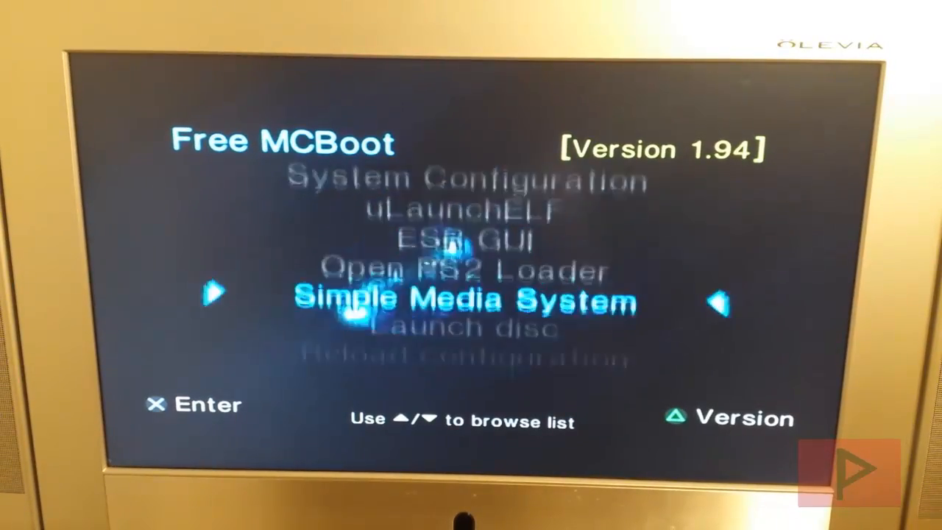
key("up")
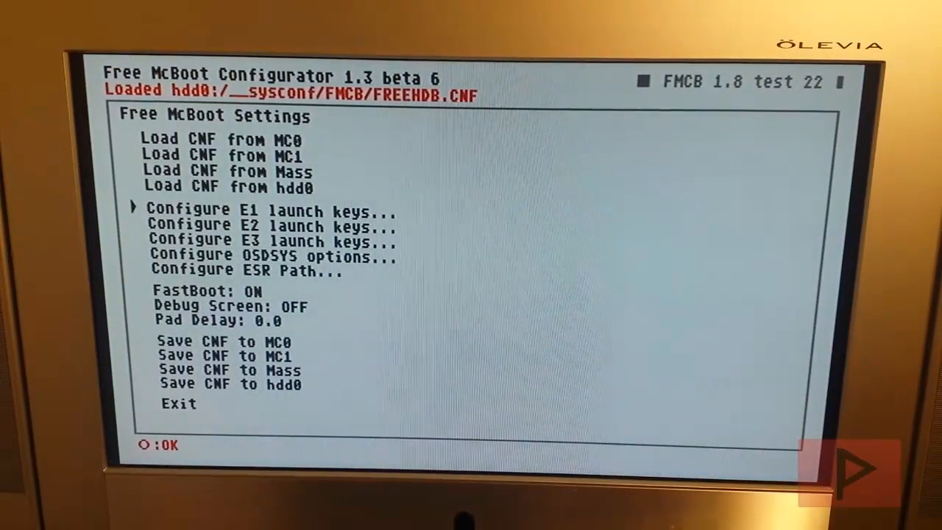
Enter OSDSYS options, then Item 12's settings, and move down to Path3
key("down")
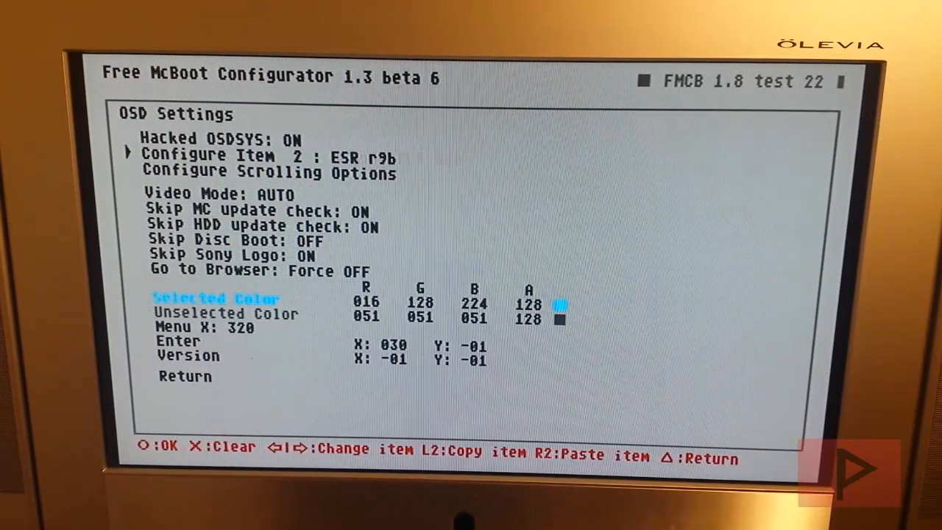
key("right")
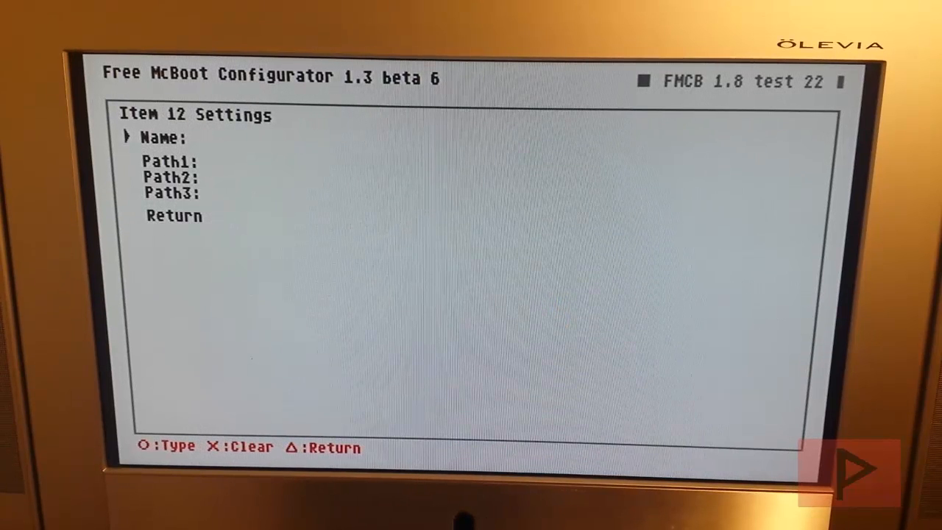
key("down")
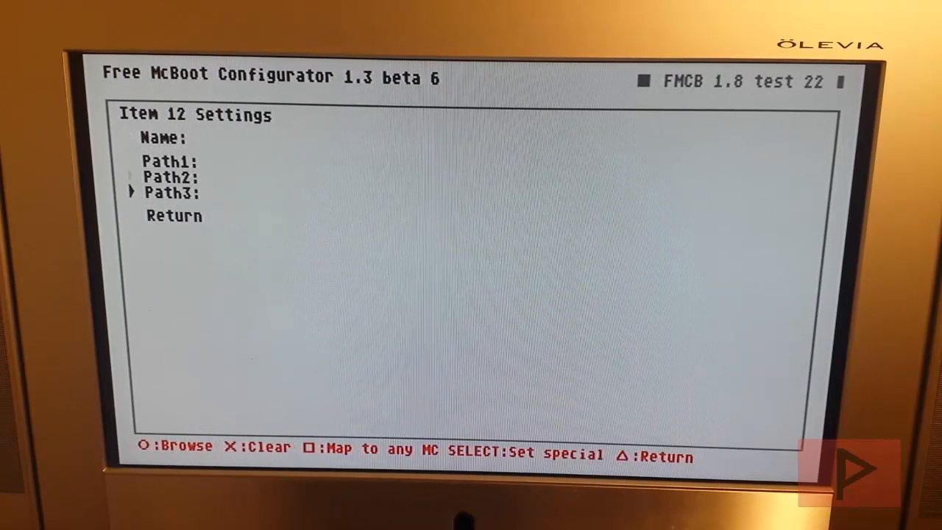